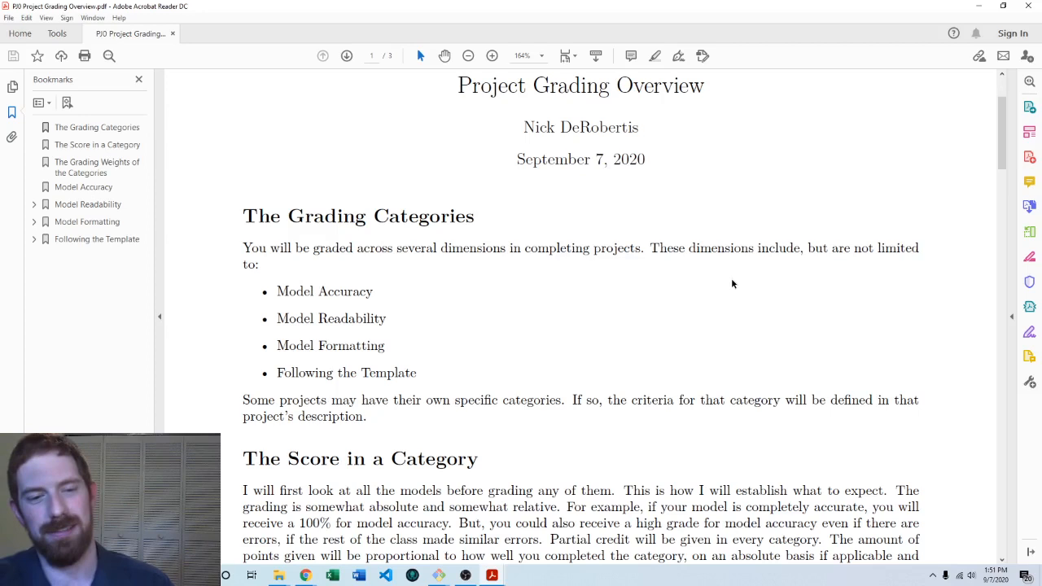
Scroll past the title to the Score in a Category and Grading Weights sections
{"action": "scroll", "scroll_direction": "down", "scroll_amount": 3}
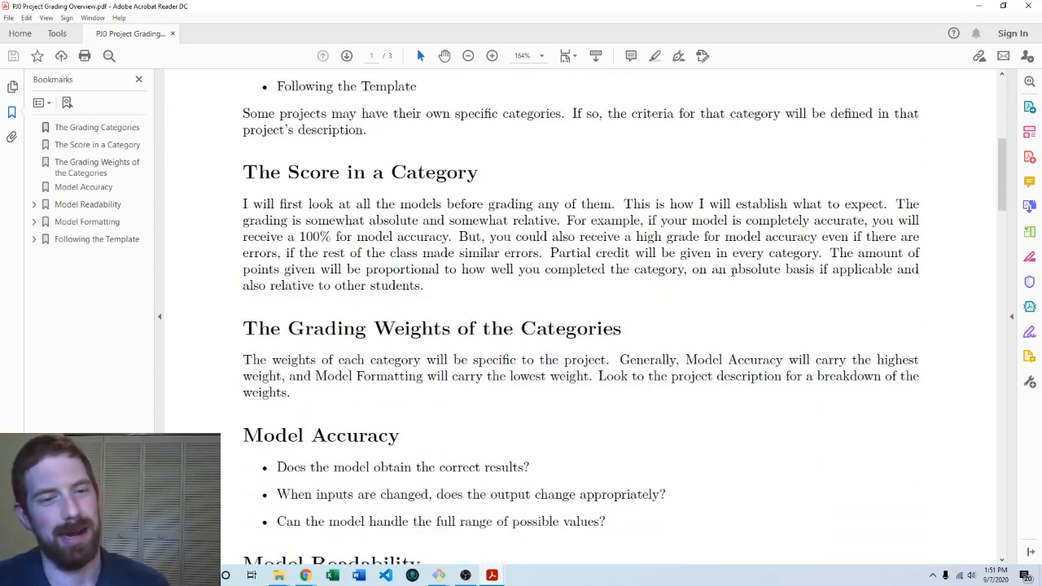
{"action": "scroll", "scroll_direction": "down", "scroll_amount": 3}
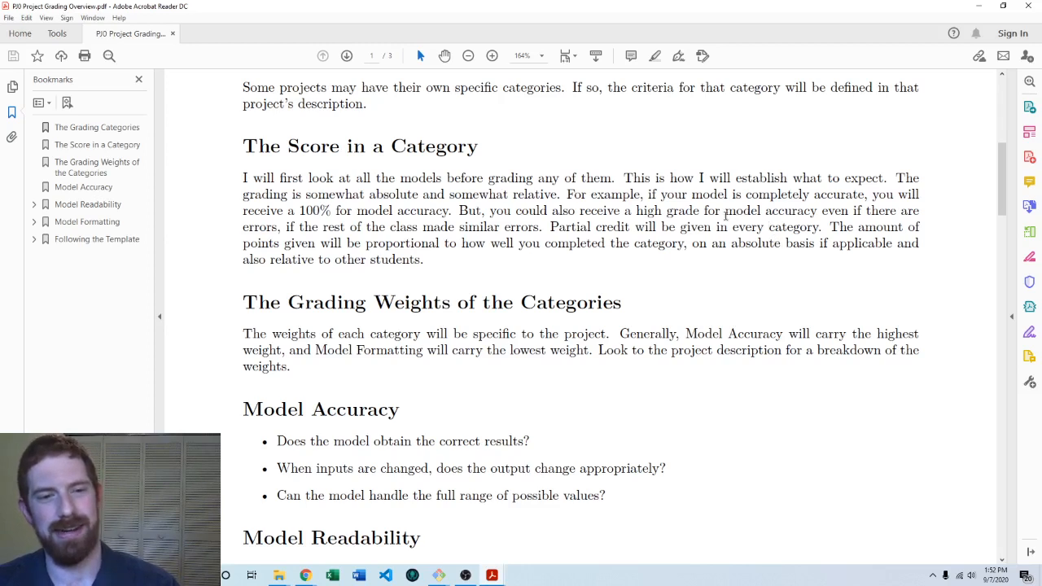
Scroll to the Model Accuracy bullet list and the Model Readability heading at the end of page 1
{"action": "scroll", "scroll_direction": "down", "scroll_amount": 3}
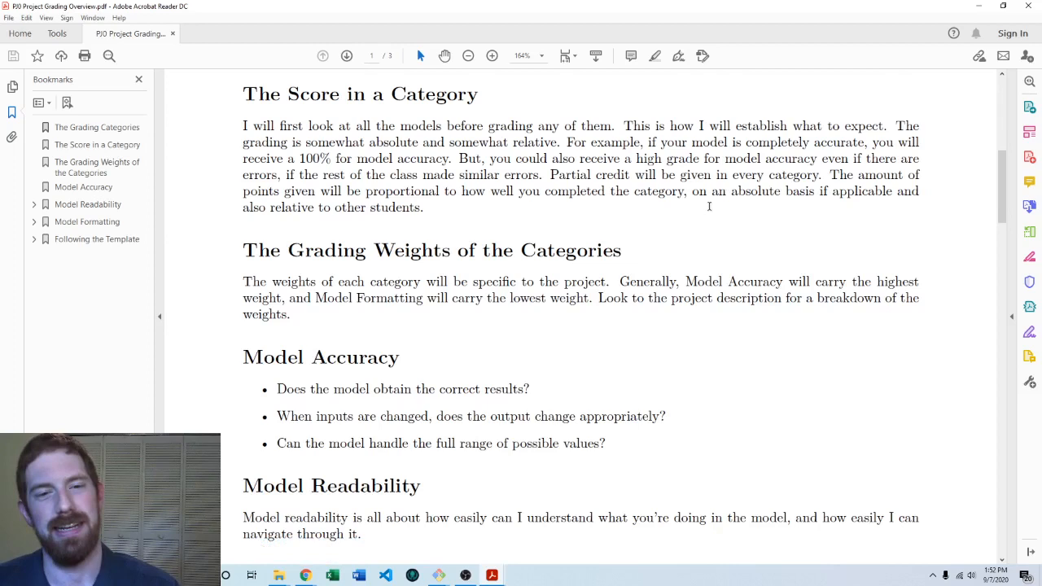
{"action": "scroll", "scroll_direction": "down", "scroll_amount": 3}
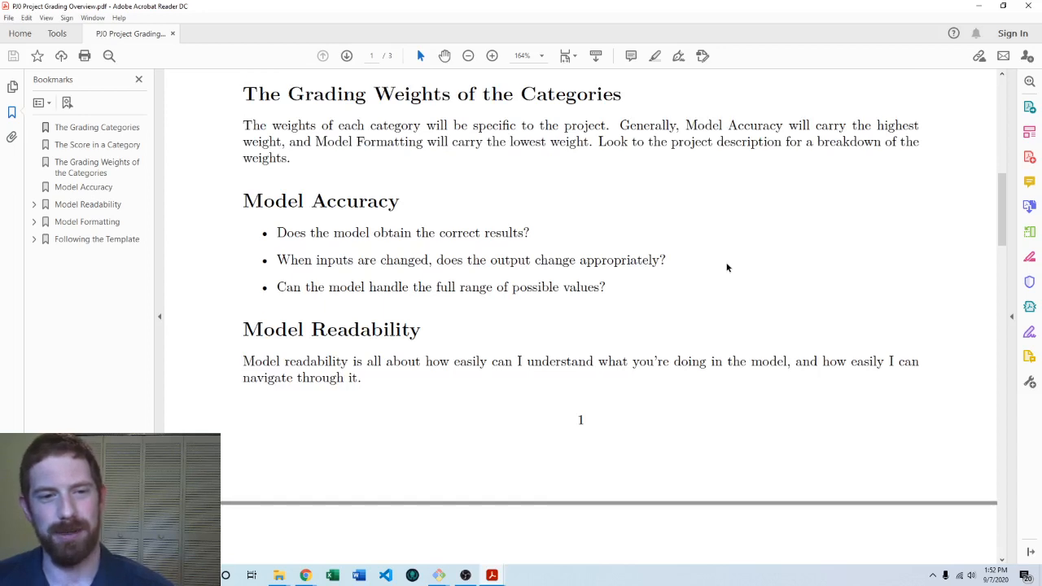
{"action": "scroll", "scroll_direction": "down", "scroll_amount": 3}
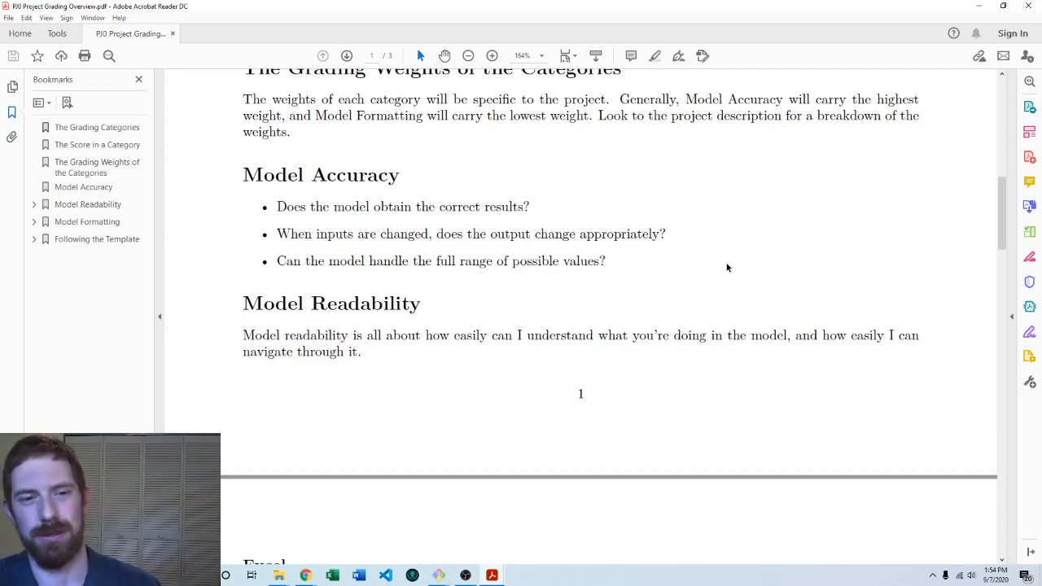
Scroll onto page 2 to the Excel and Python readability checklists
{"action": "scroll", "scroll_direction": "down", "scroll_amount": 3}
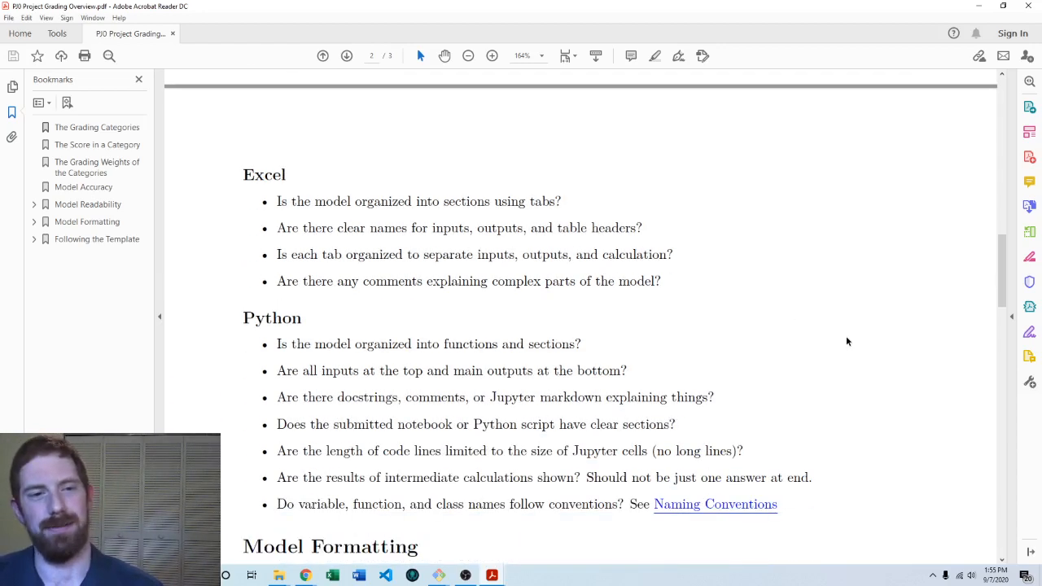
{"action": "scroll", "scroll_direction": "down", "scroll_amount": 3}
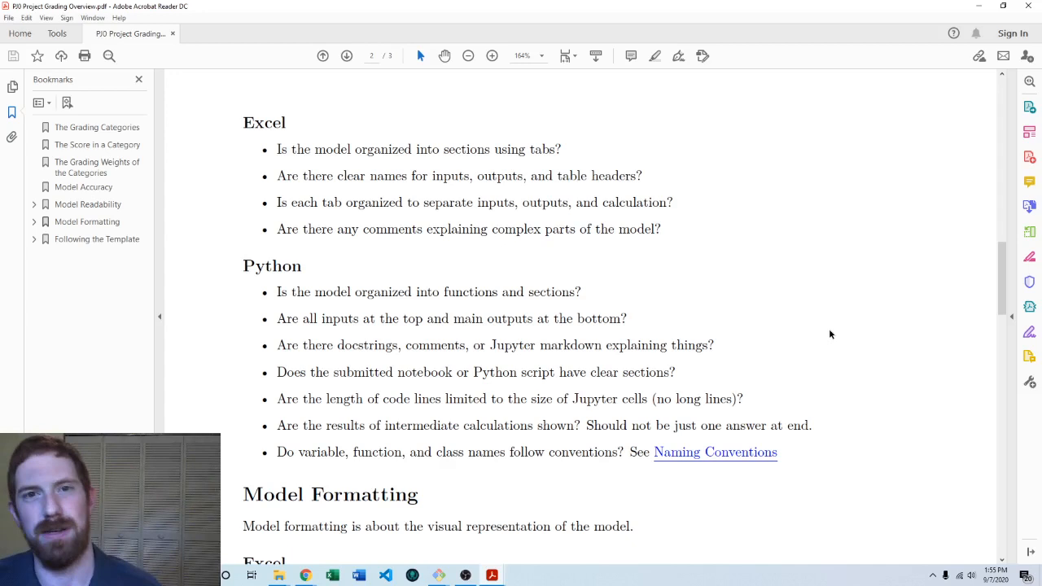
{"action": "mouse_move", "coordinate": [381, 209]}
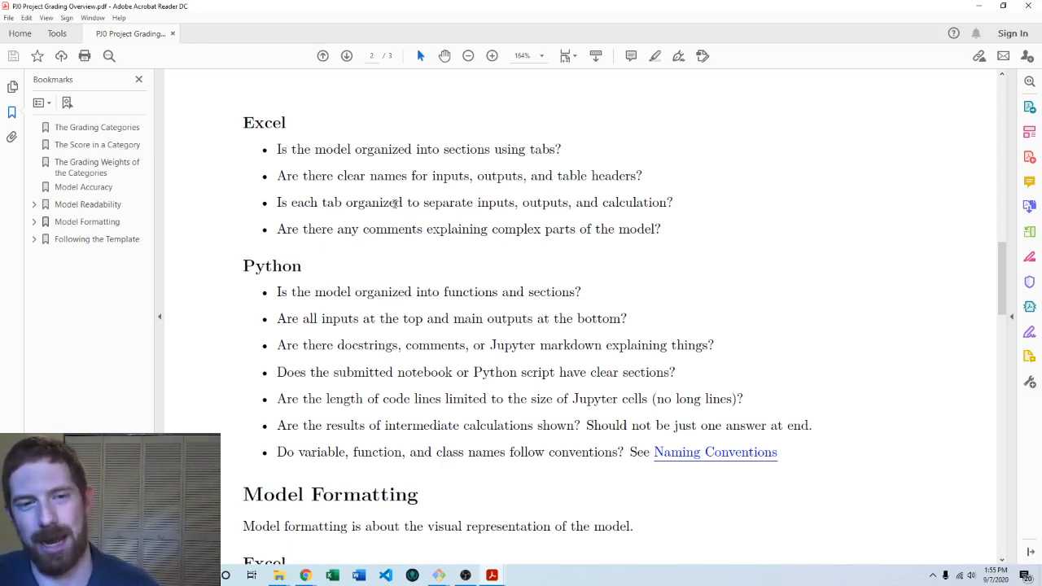
{"action": "mouse_move", "coordinate": [613, 267]}
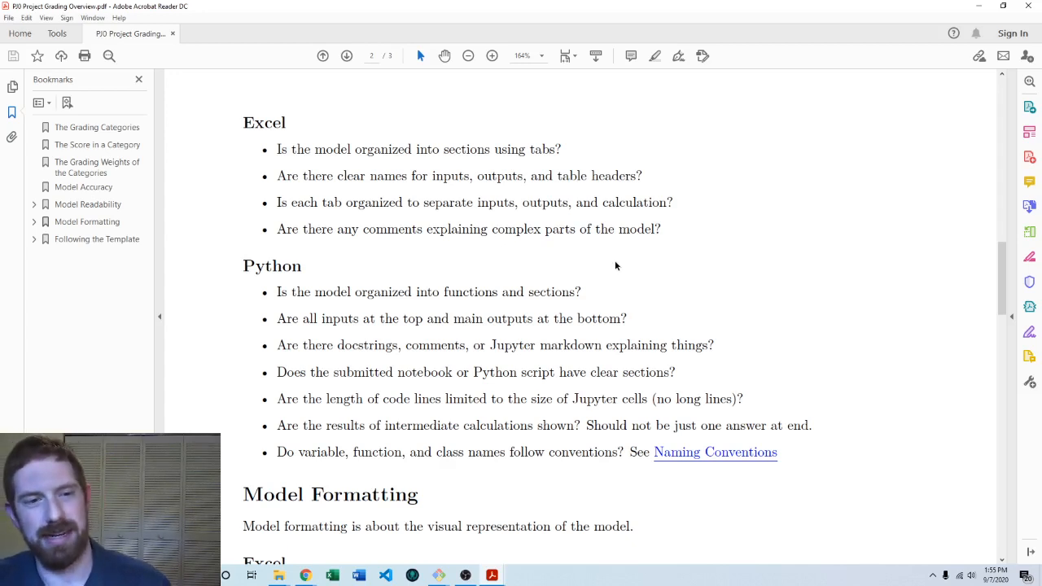
Scroll through the Python readability bullets to the full Model Formatting section
{"action": "scroll", "scroll_direction": "down", "scroll_amount": 3}
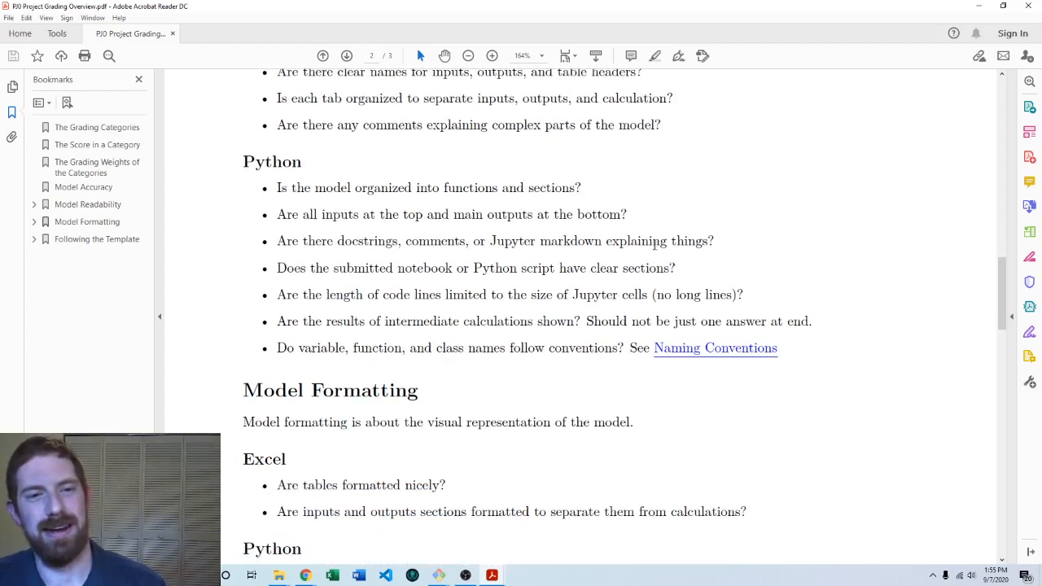
{"action": "scroll", "scroll_direction": "down", "scroll_amount": 3}
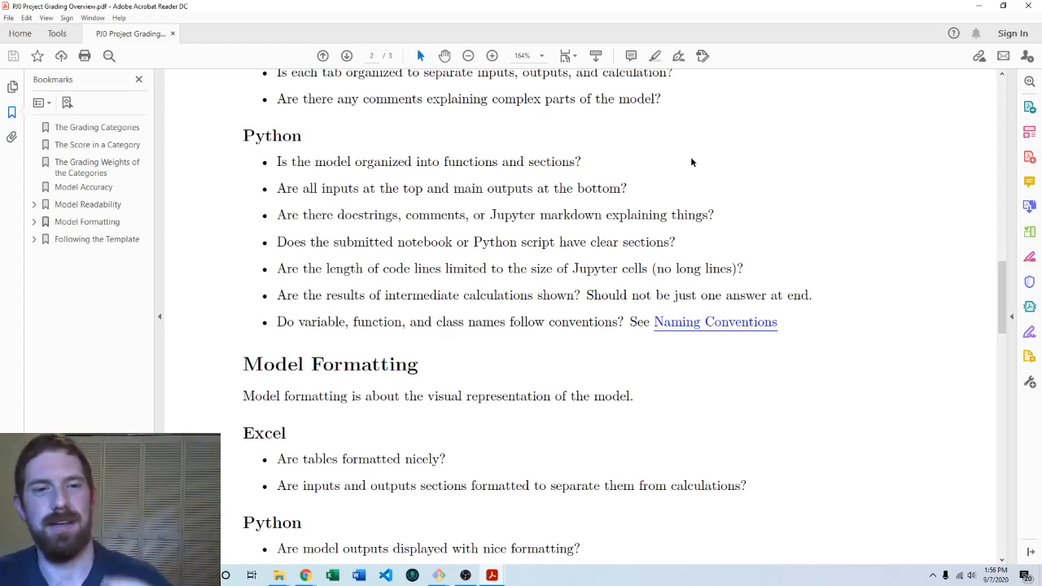
{"action": "mouse_move", "coordinate": [490, 153]}
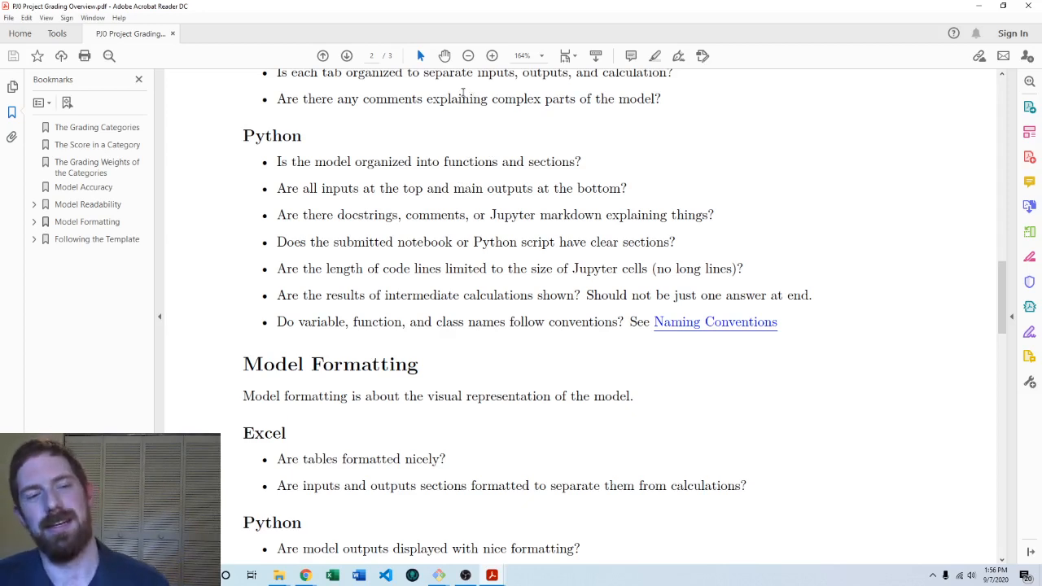
{"action": "mouse_move", "coordinate": [326, 220]}
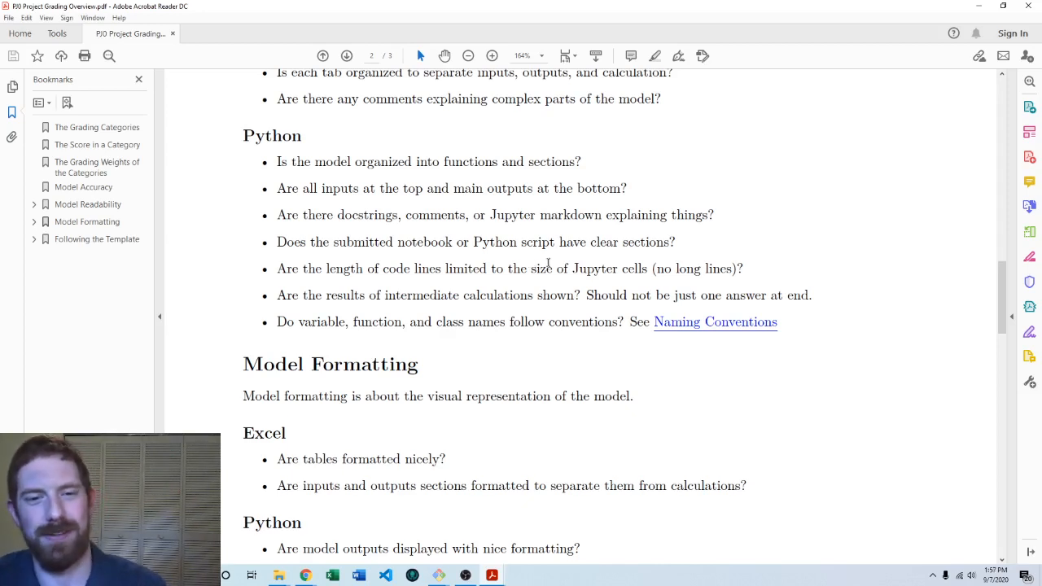
{"action": "mouse_move", "coordinate": [644, 236]}
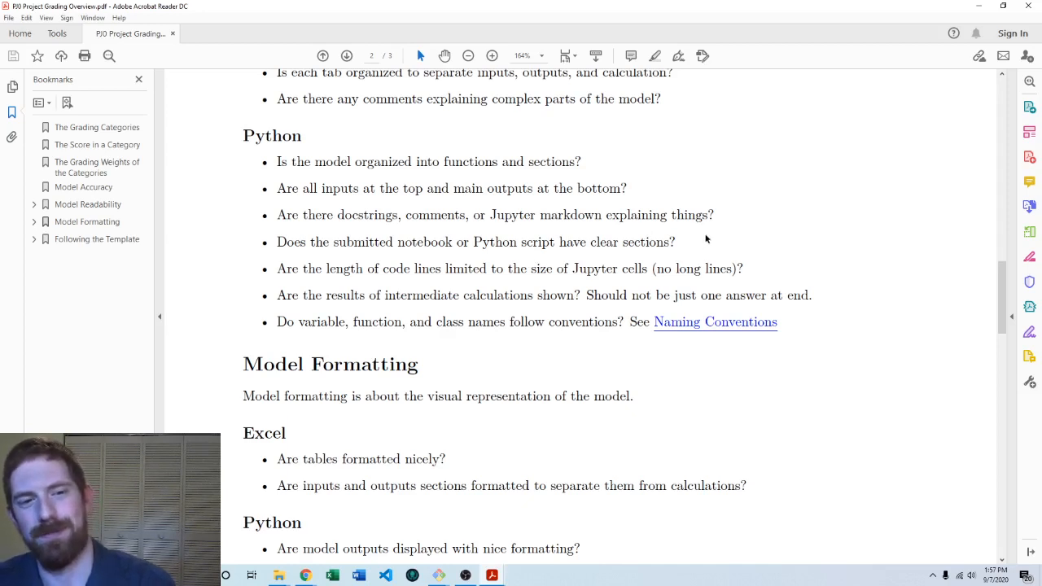
{"action": "scroll", "scroll_direction": "down", "scroll_amount": 3}
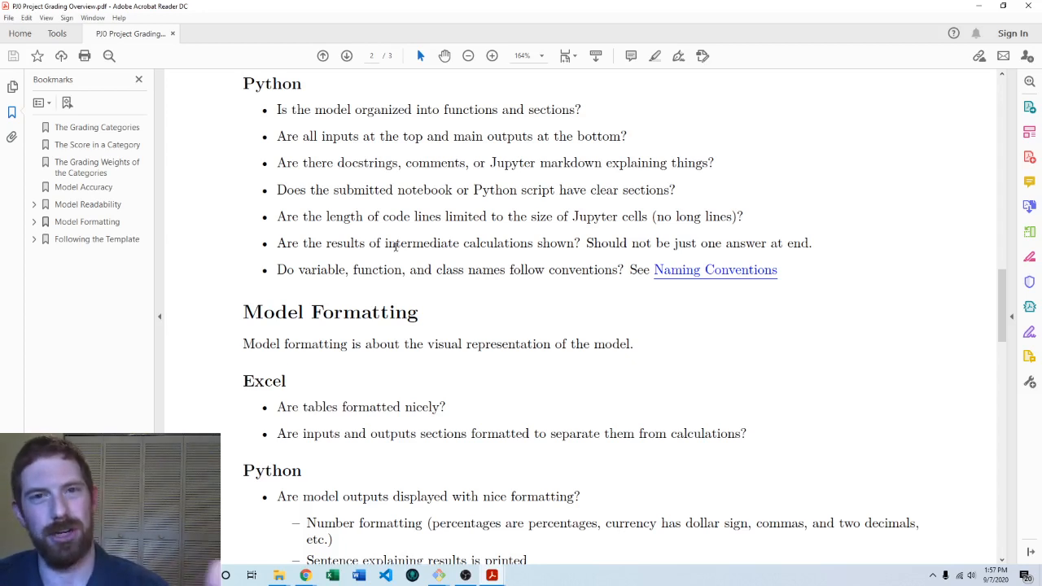
{"action": "mouse_move", "coordinate": [429, 253]}
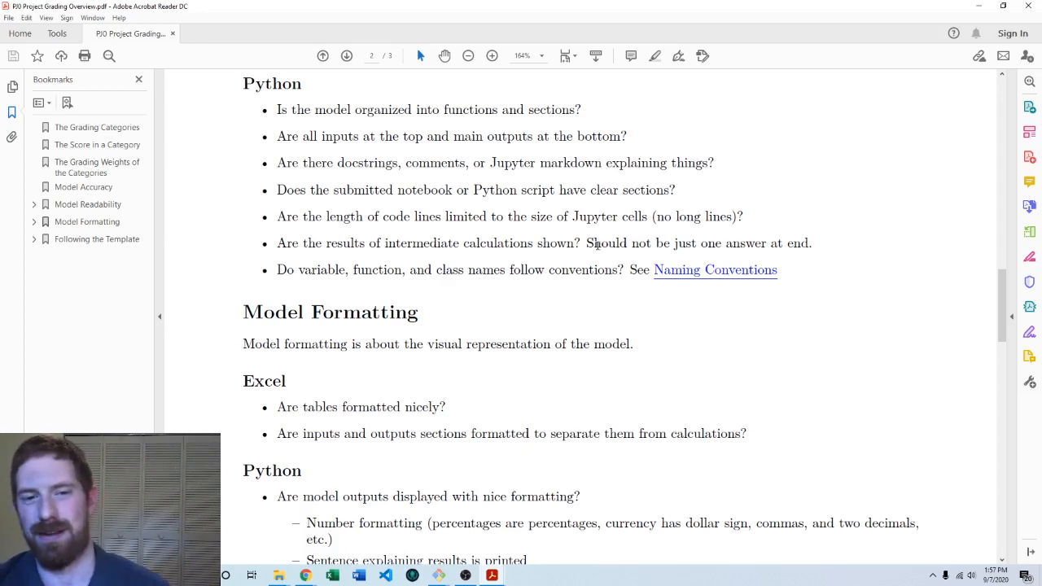
{"action": "mouse_move", "coordinate": [436, 257]}
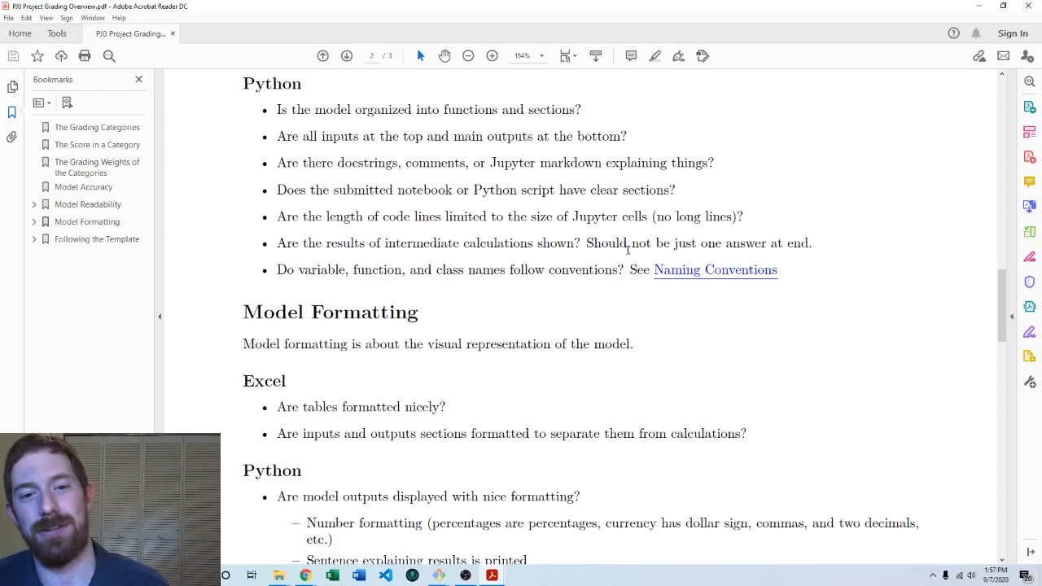
{"action": "mouse_move", "coordinate": [834, 244]}
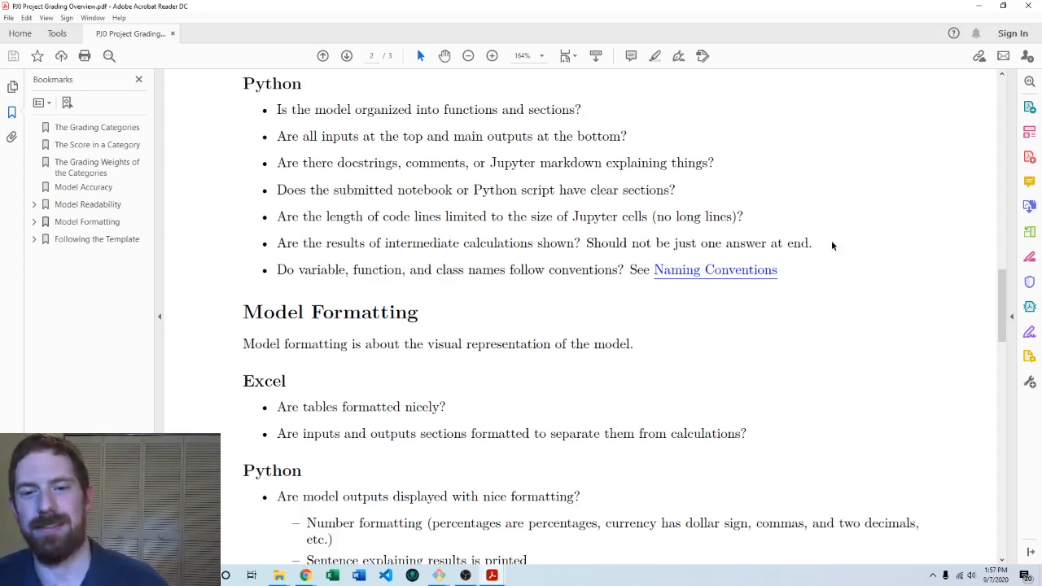
{"action": "mouse_move", "coordinate": [715, 270]}
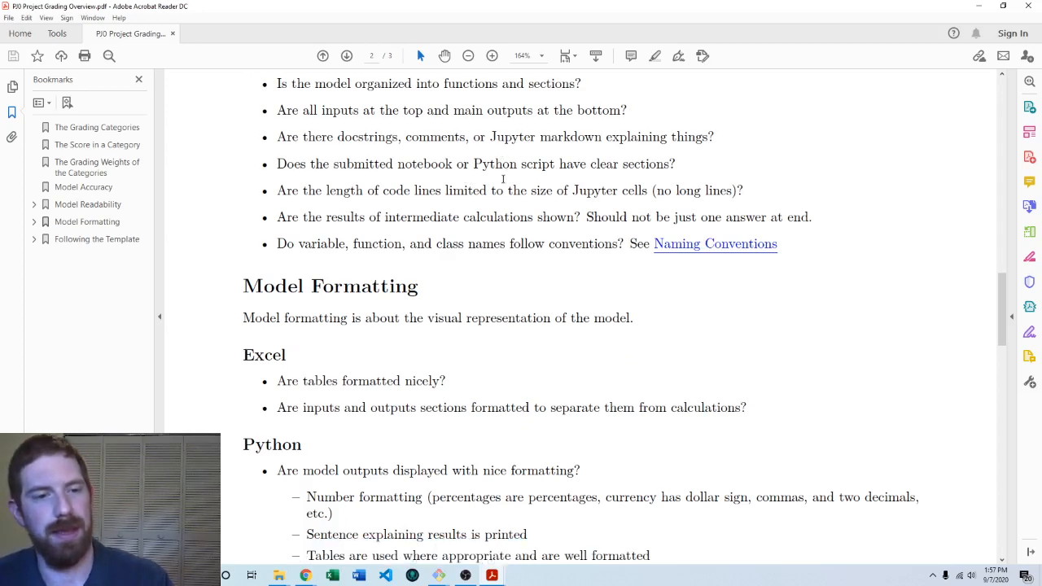
{"action": "scroll", "scroll_direction": "down", "scroll_amount": 3}
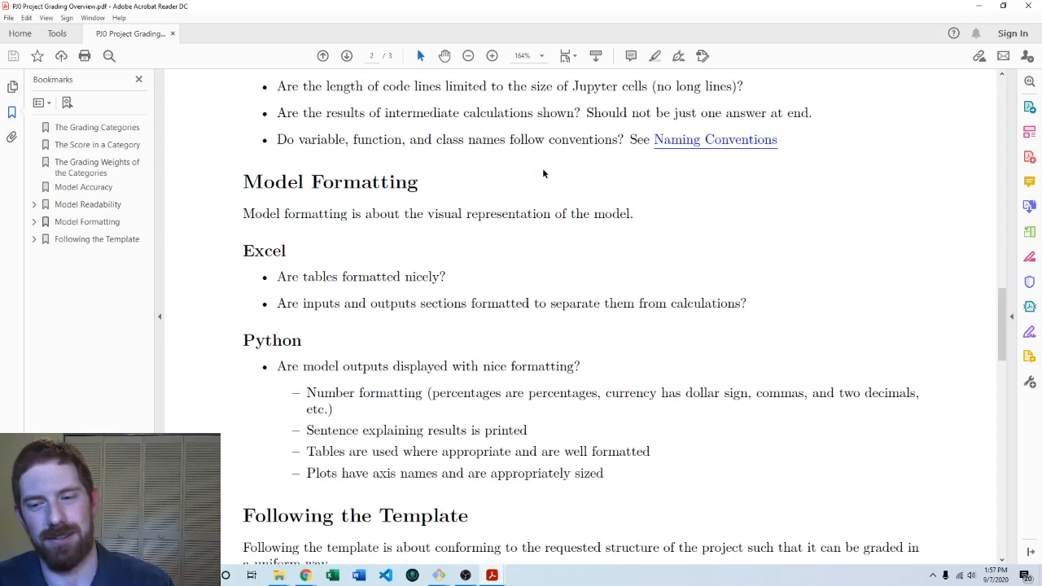
Scroll past Model Formatting to the Following the Template Excel bullets at the end of page 2
{"action": "scroll", "scroll_direction": "down", "scroll_amount": 3}
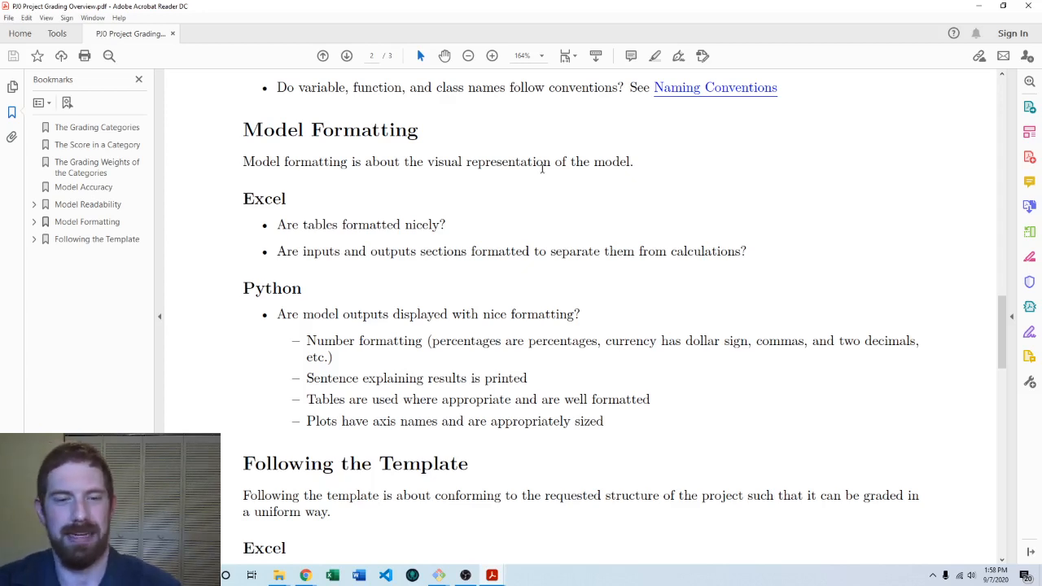
{"action": "scroll", "scroll_direction": "down", "scroll_amount": 3}
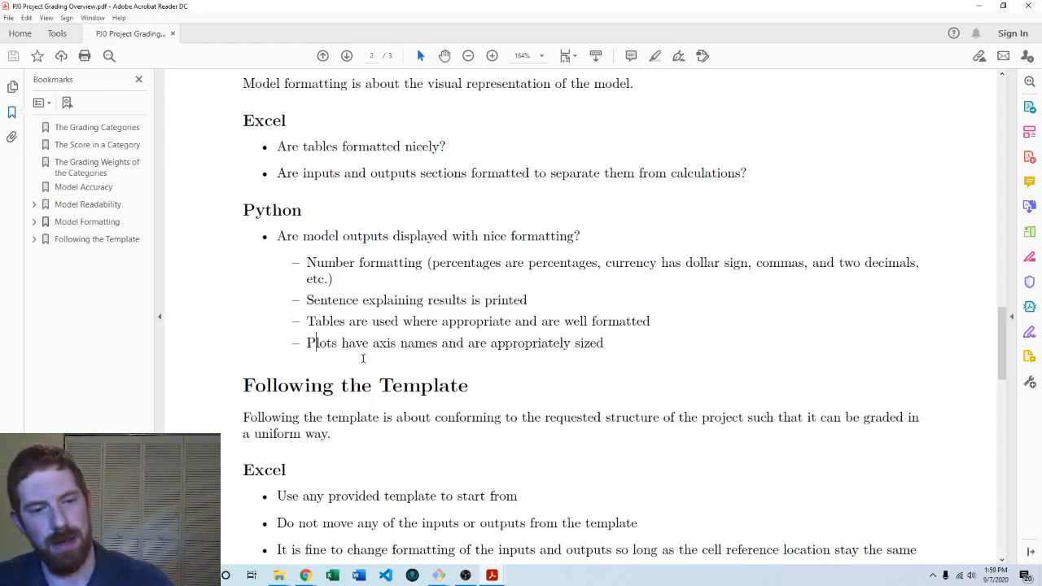
{"action": "scroll", "scroll_direction": "down", "scroll_amount": 3}
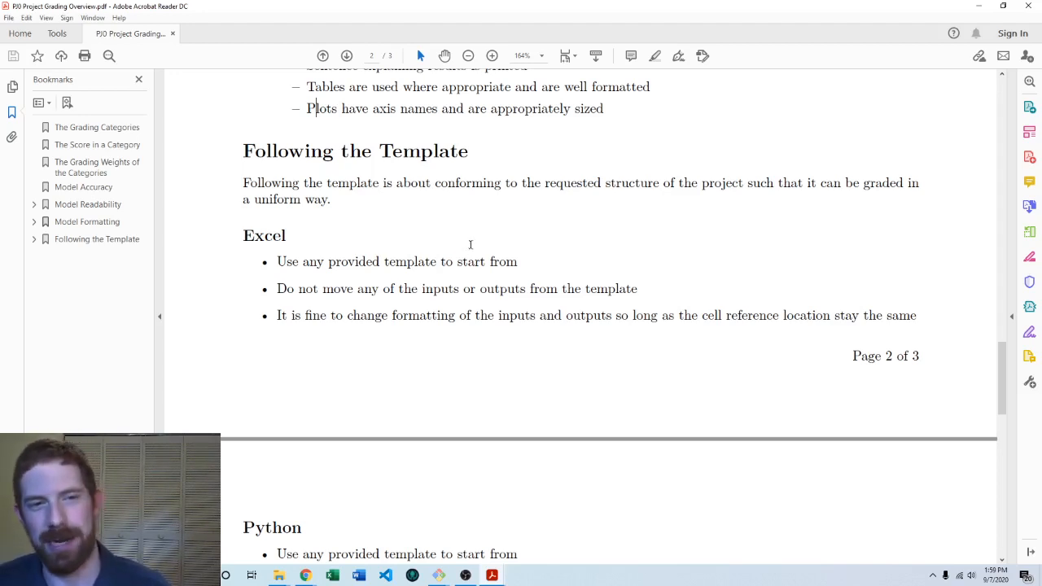
{"action": "mouse_move", "coordinate": [489, 238]}
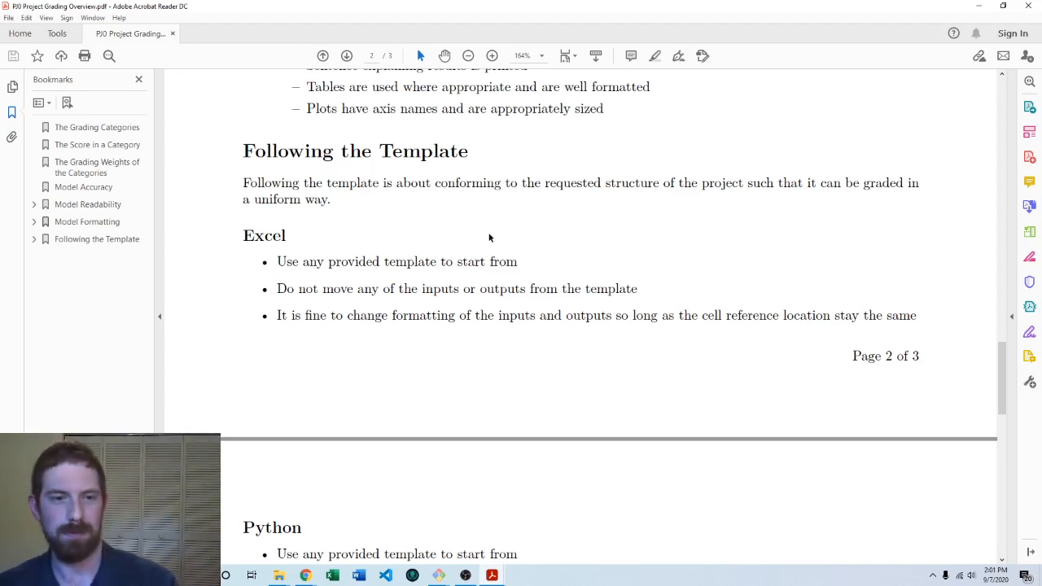
Scroll to the Page 2 of 3 footer and the Python heading at the top of page 3
{"action": "left_click", "coordinate": [316, 108]}
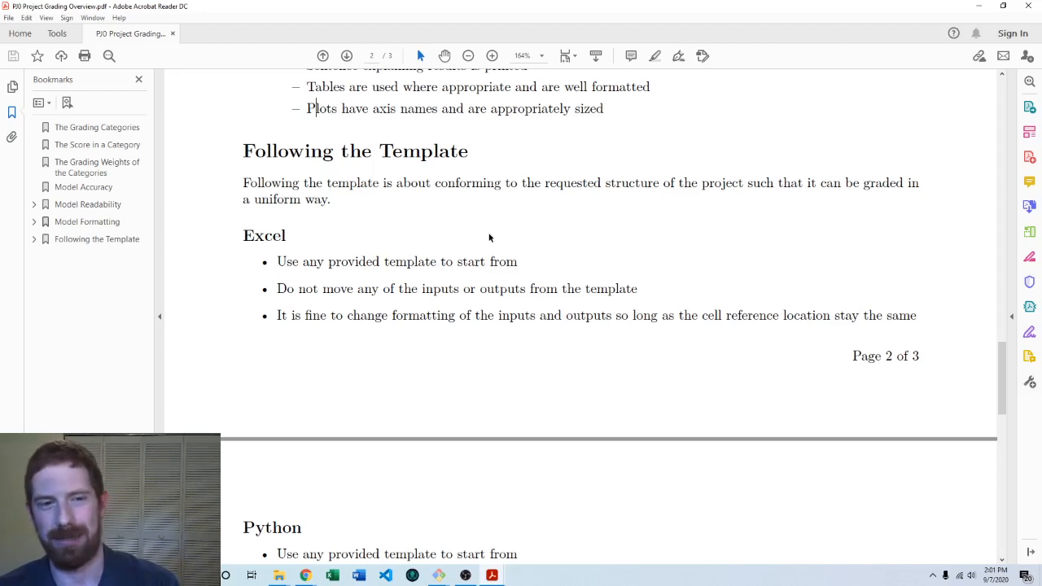
{"action": "scroll", "scroll_direction": "down", "scroll_amount": 3}
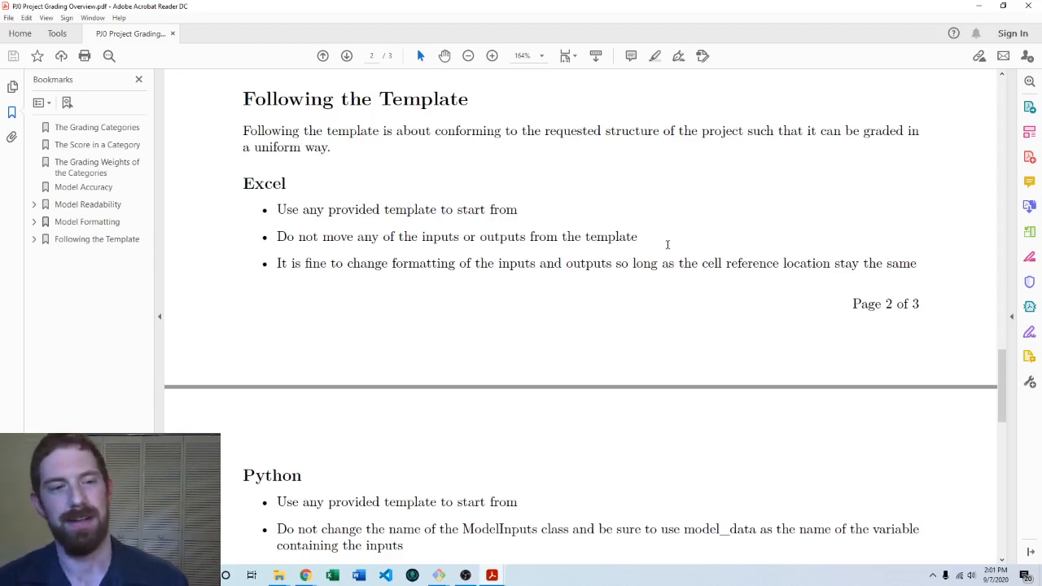
Scroll down page 3 so the full Python template checklist ending with cash_flows is visible
{"action": "scroll", "scroll_direction": "down", "scroll_amount": 3}
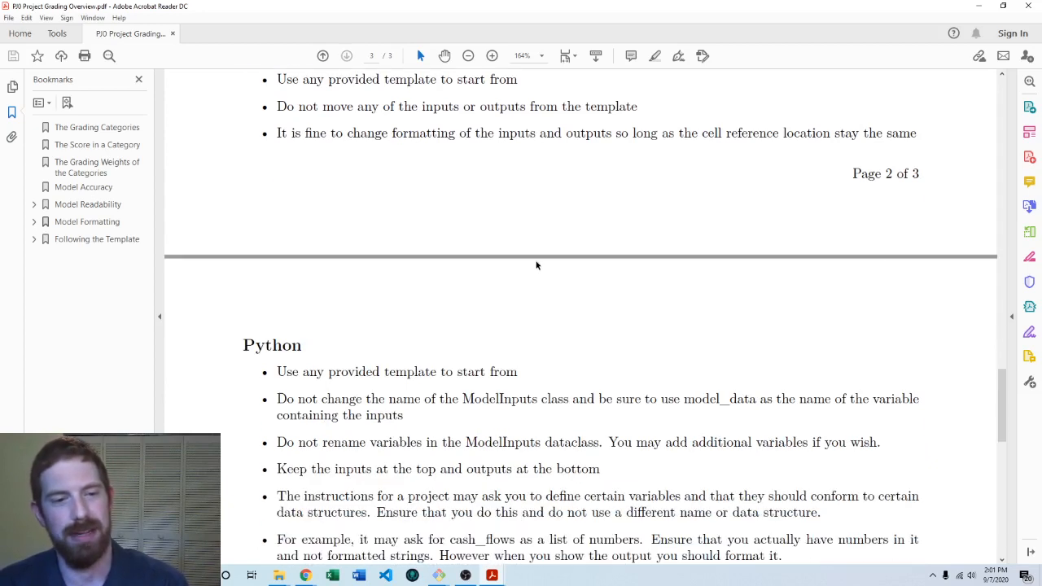
{"action": "scroll", "scroll_direction": "down", "scroll_amount": 3}
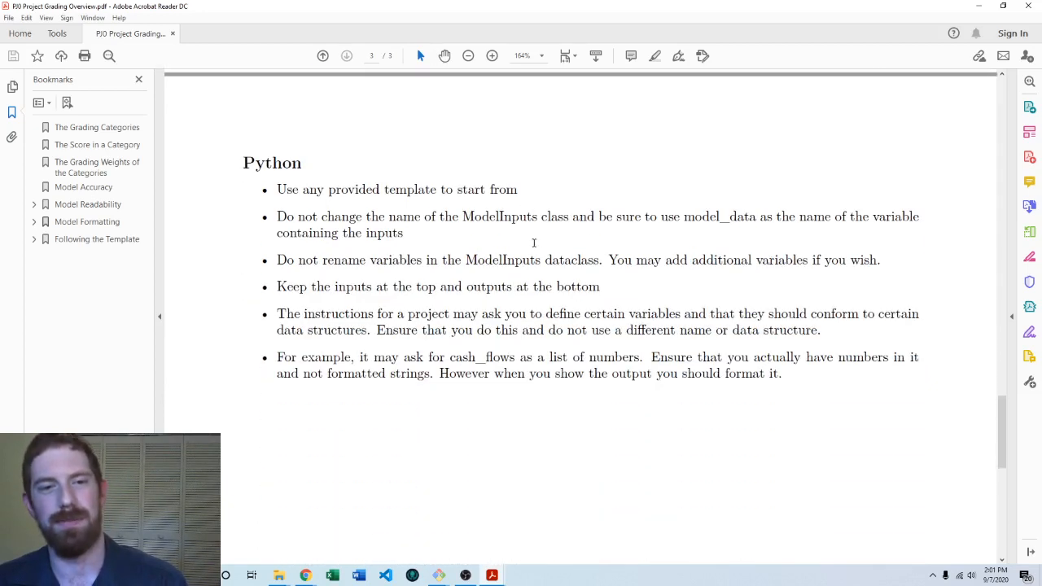
{"action": "mouse_move", "coordinate": [567, 221]}
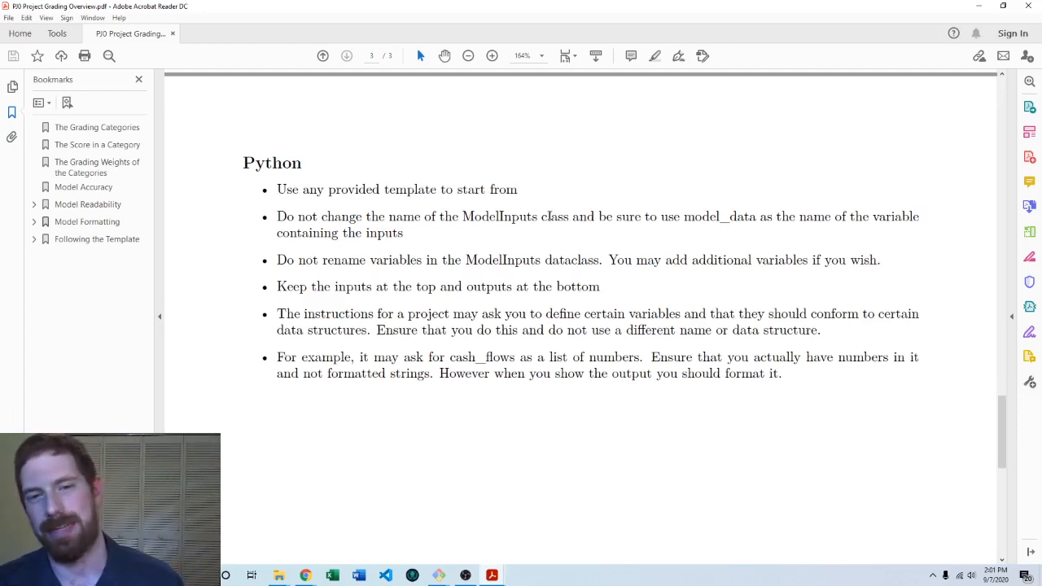
{"action": "mouse_move", "coordinate": [736, 208]}
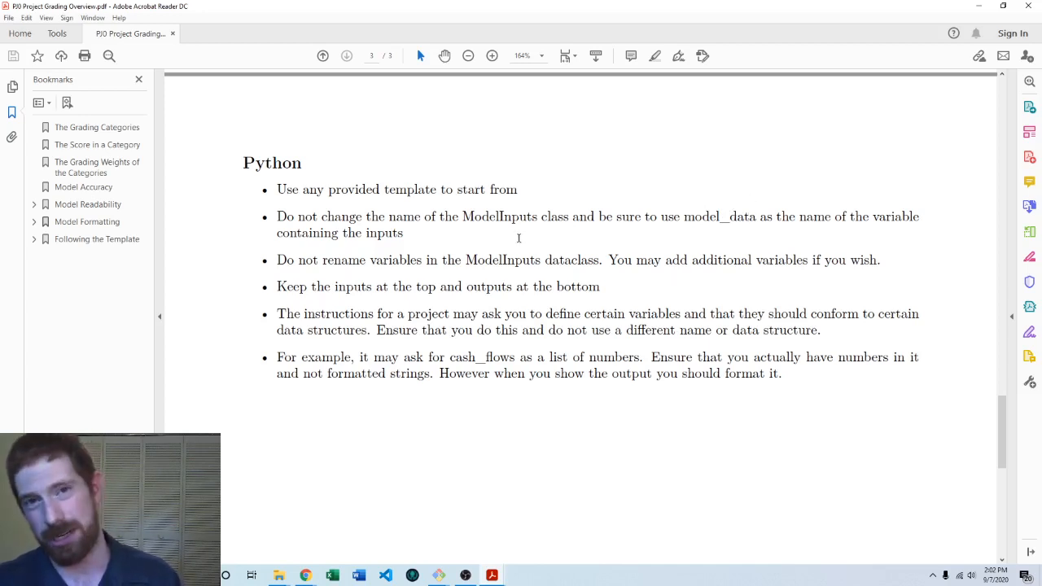
{"action": "mouse_move", "coordinate": [694, 225]}
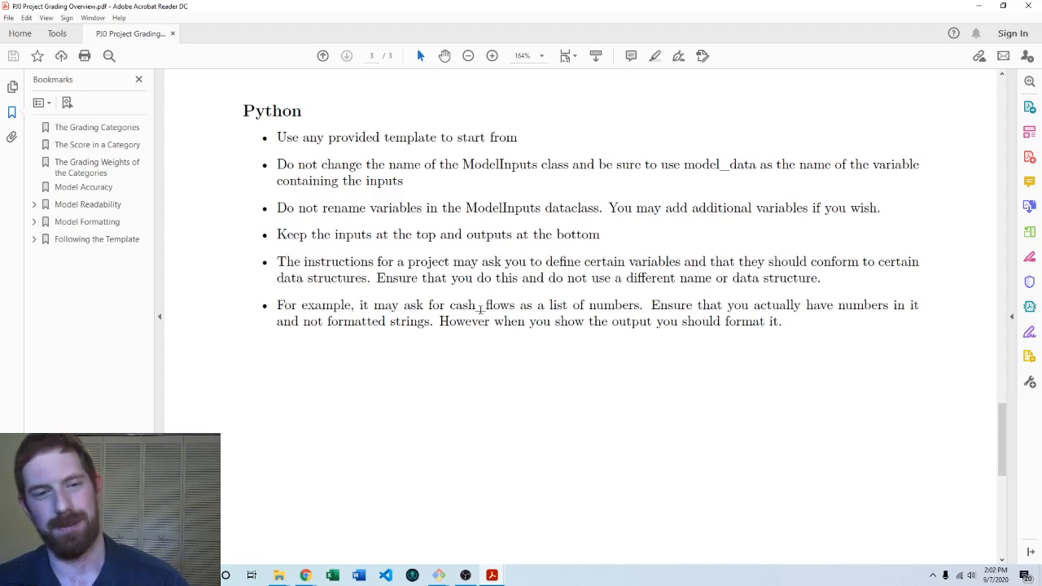
Select the term cash_flows in the final Python template bullet
{"action": "left_click_drag", "start_coordinate": [449, 304], "coordinate": [527, 321]}
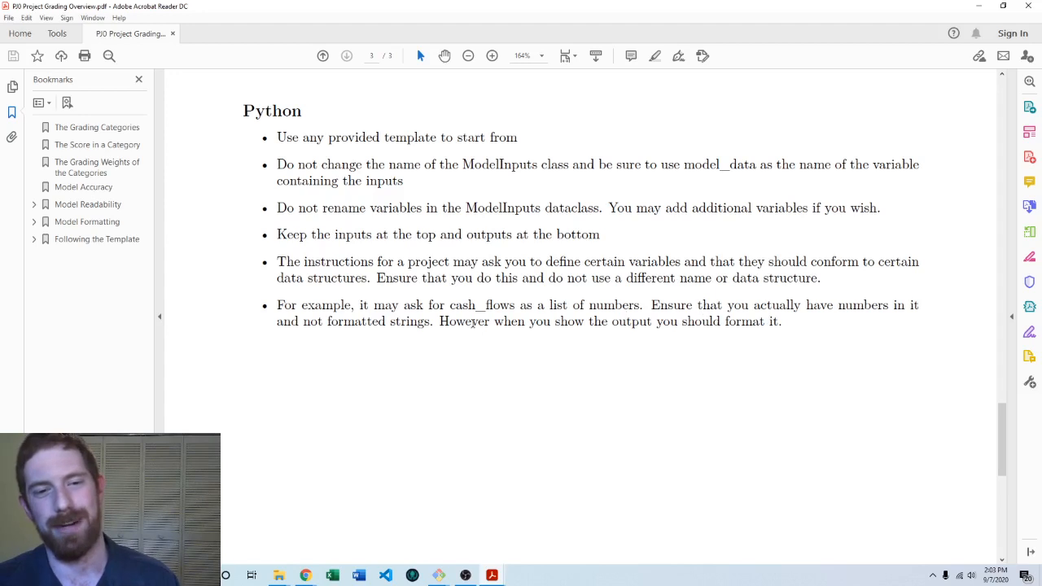
{"action": "double_click", "coordinate": [480, 305]}
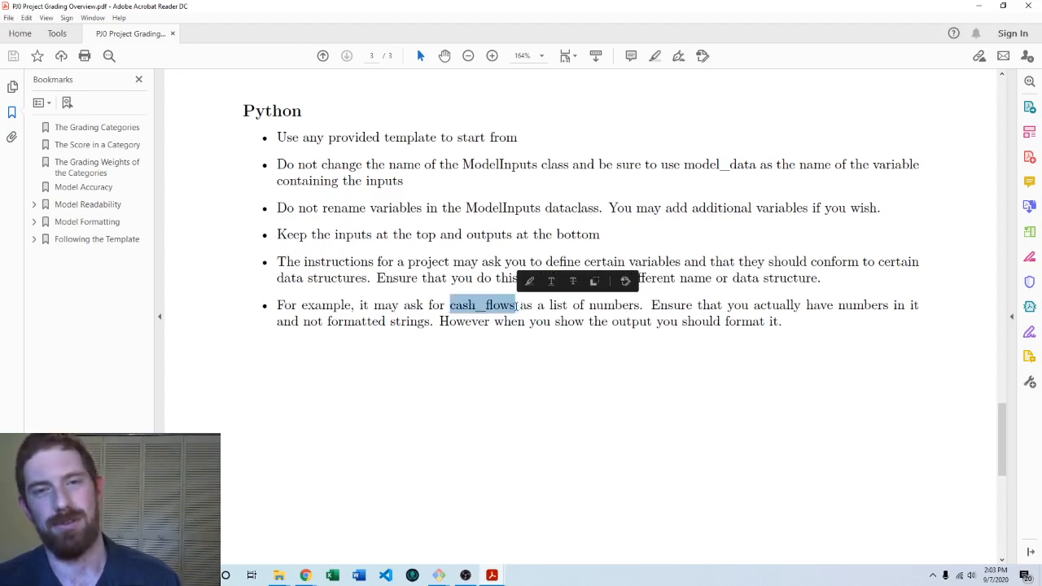